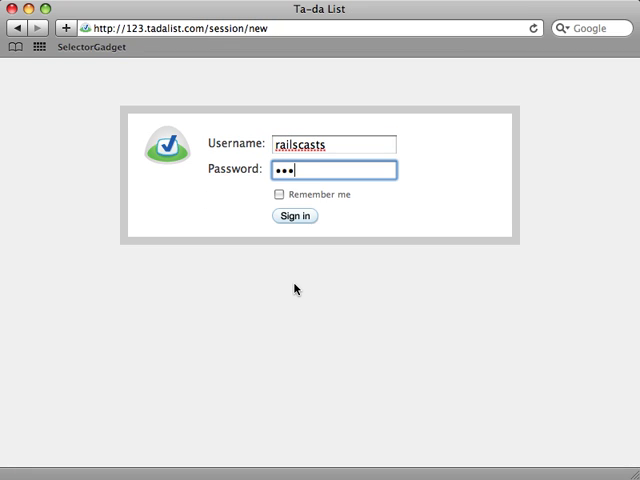
Step: Submit the Ta-da List login and open the Wish List from My Lists
left_click(296, 217)
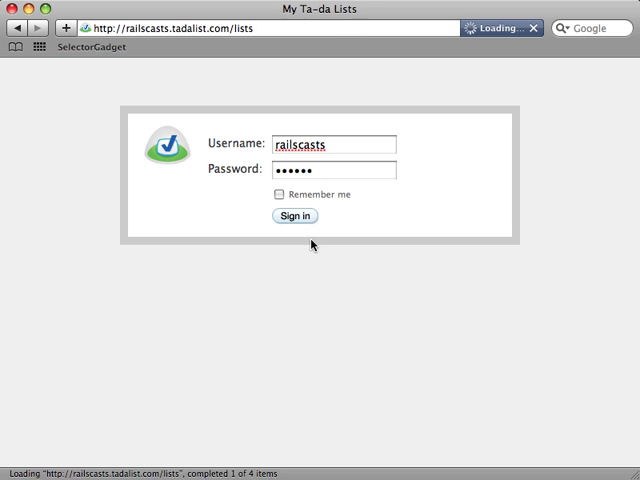
left_click(296, 217)
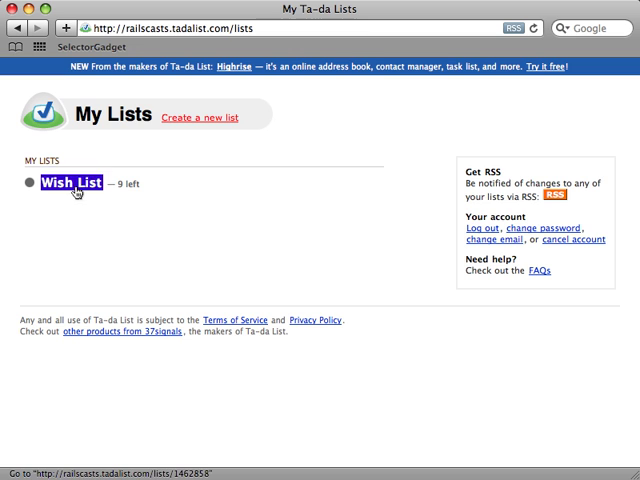
left_click(66, 183)
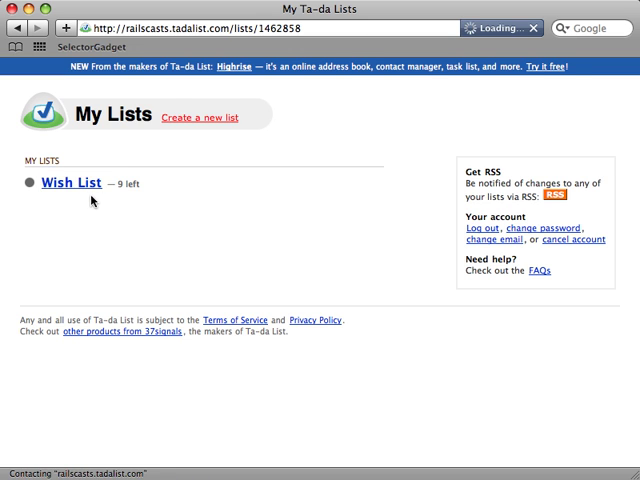
left_click(66, 184)
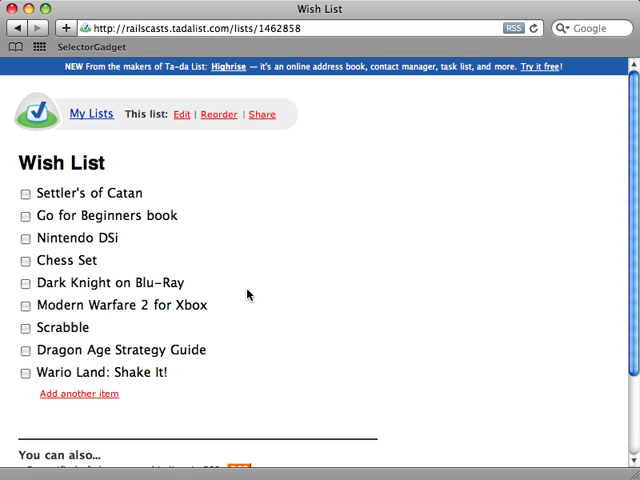
mouse_move(184, 183)
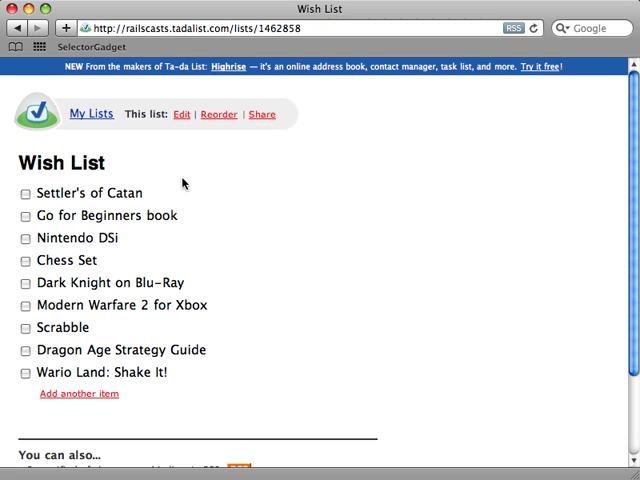
mouse_move(238, 348)
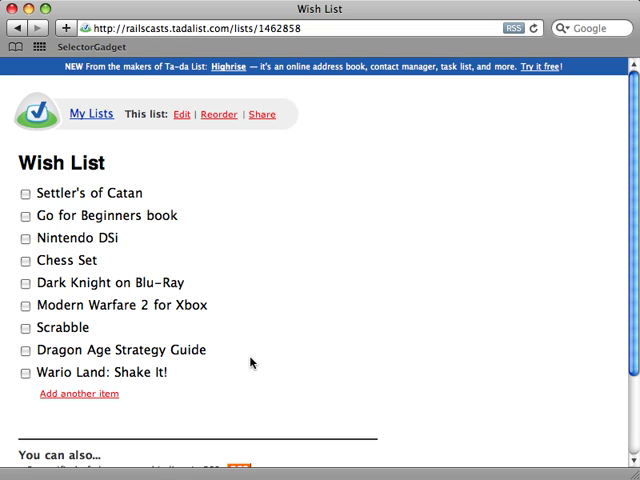
mouse_move(343, 152)
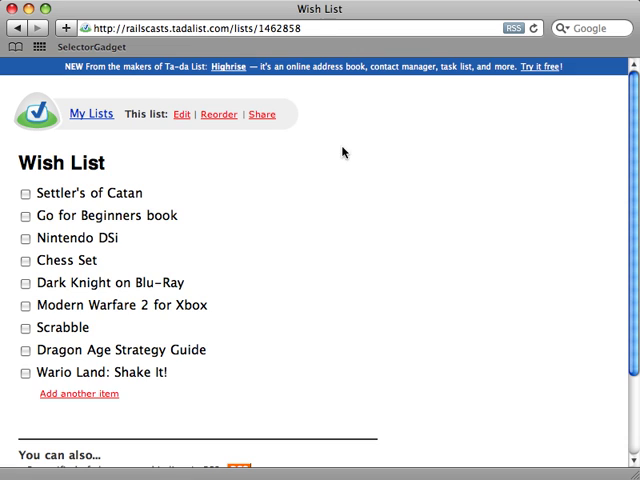
mouse_move(344, 102)
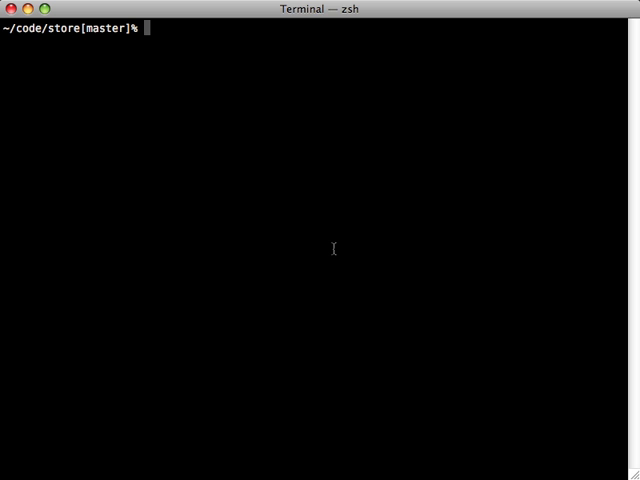
Step: Run sudo gem install mechanize with the admin password, then launch script/console
type("curl")
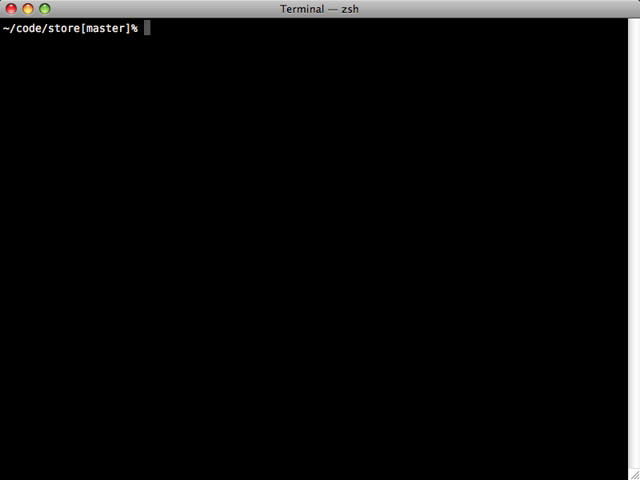
type("sudo gem")
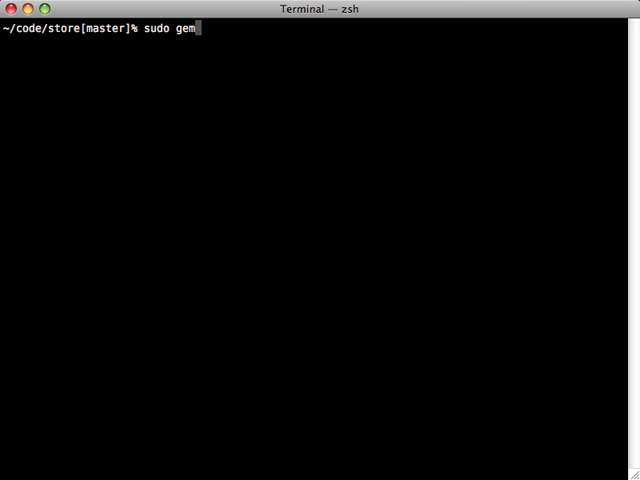
type("install mechanize")
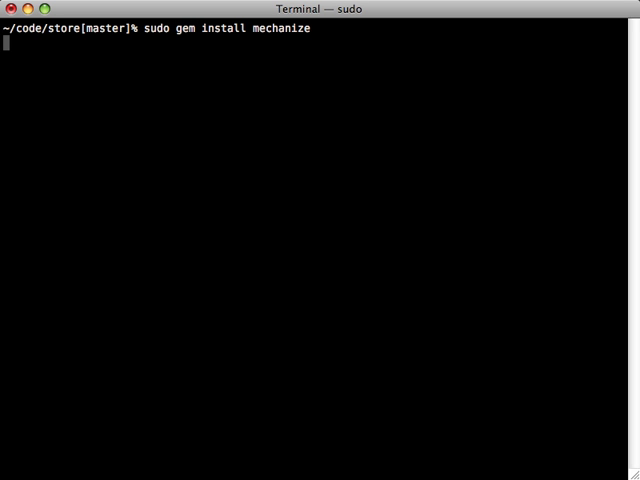
key("Return")
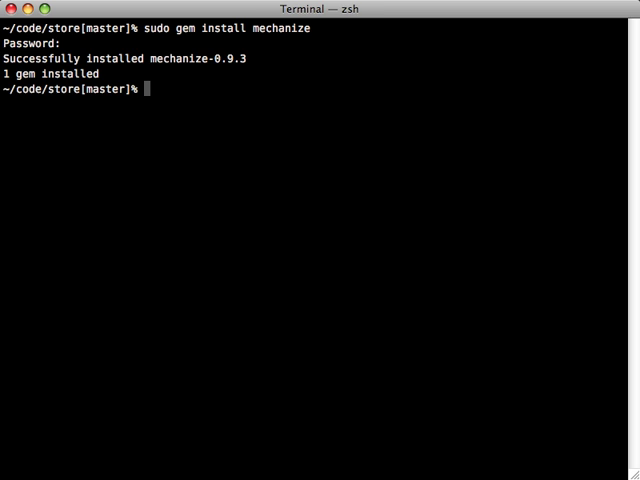
type("script/console")
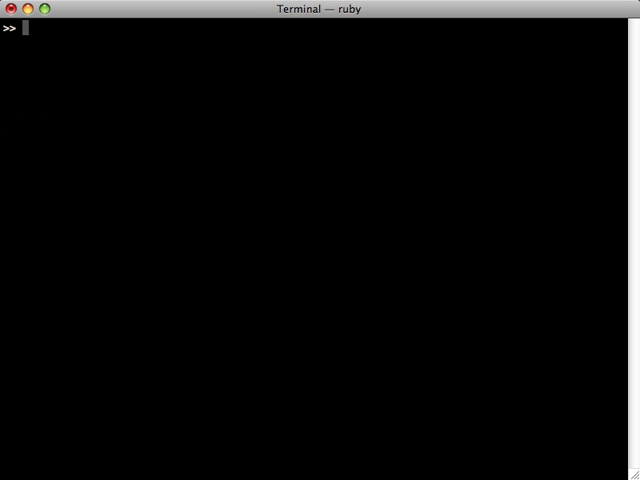
Step: Require 'mechanize' in the console and begin typing agent = WWW::Mechanize.new
type("require")
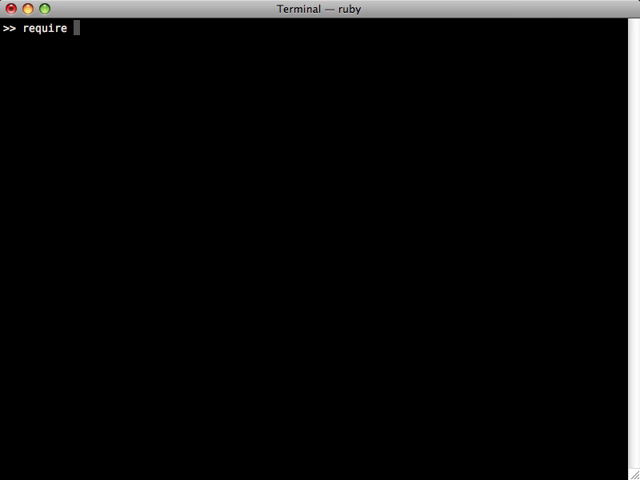
type("'mechanize'")
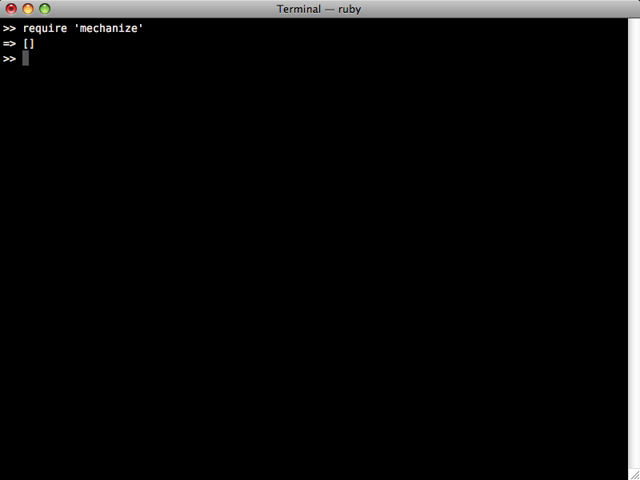
type("ag")
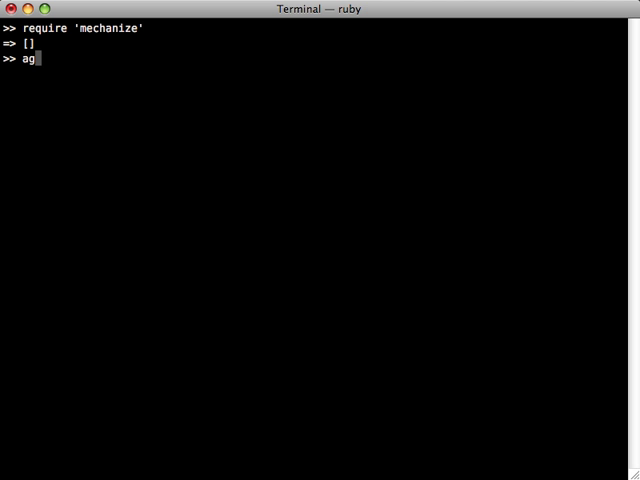
type("ent = WWW:")
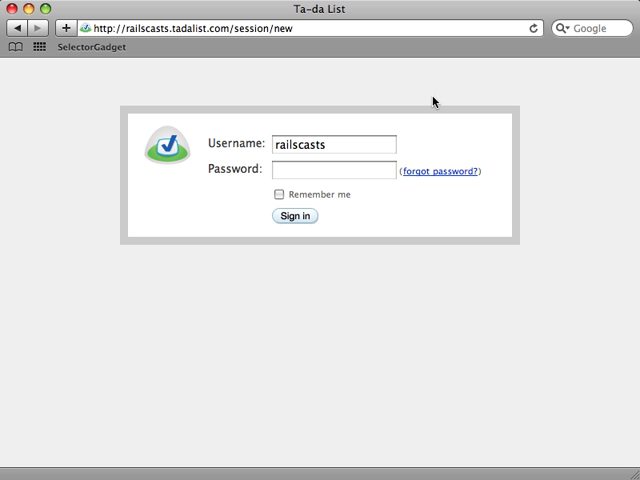
mouse_move(241, 67)
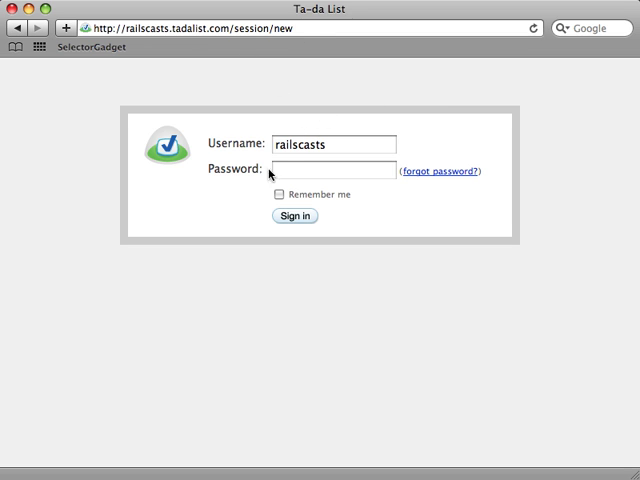
mouse_move(321, 229)
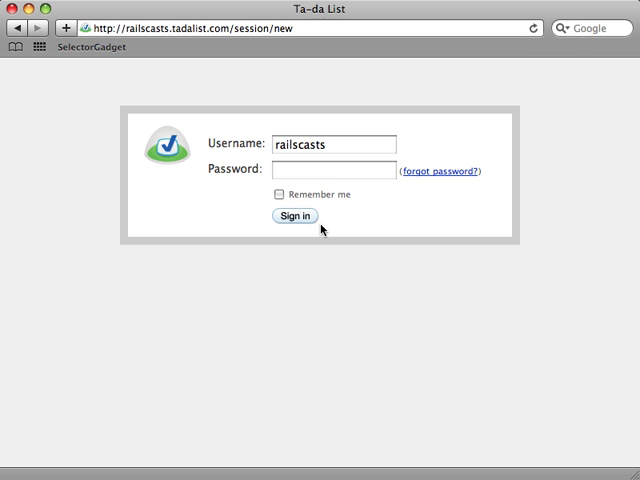
Step: Switch to the browser to examine the Ta-da List sign-in form
left_click(300, 28)
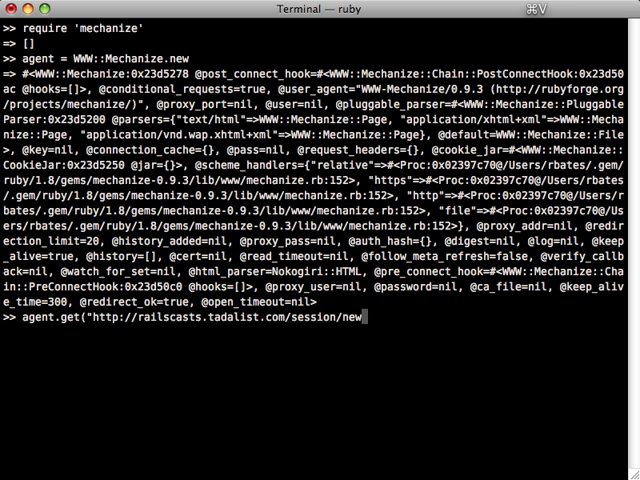
Step: Fetch the Ta-da List sign-in page with the agent and inspect agent.page
key("Return")
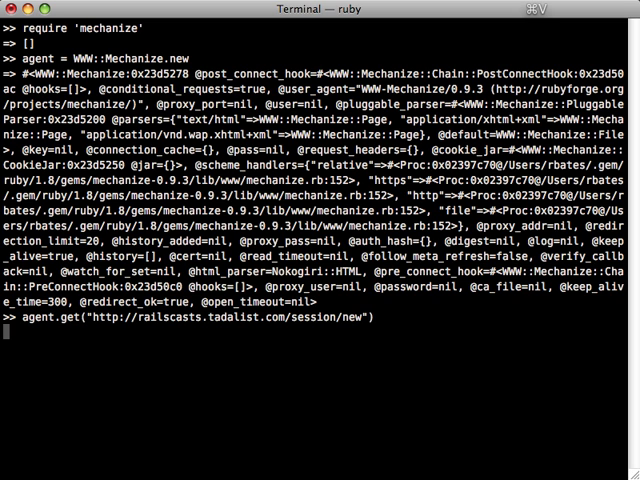
key("Return")
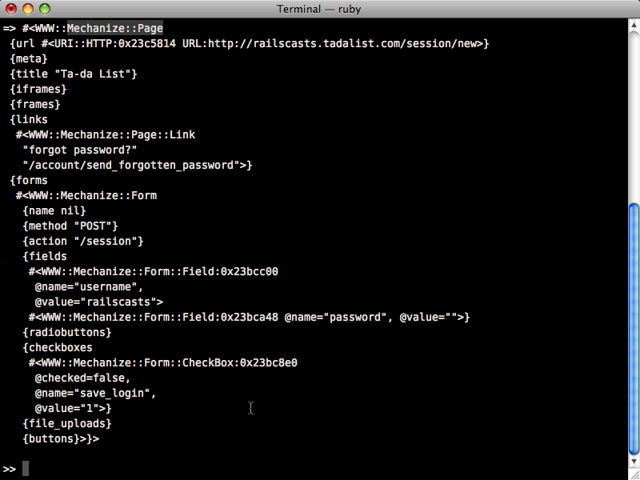
mouse_move(143, 427)
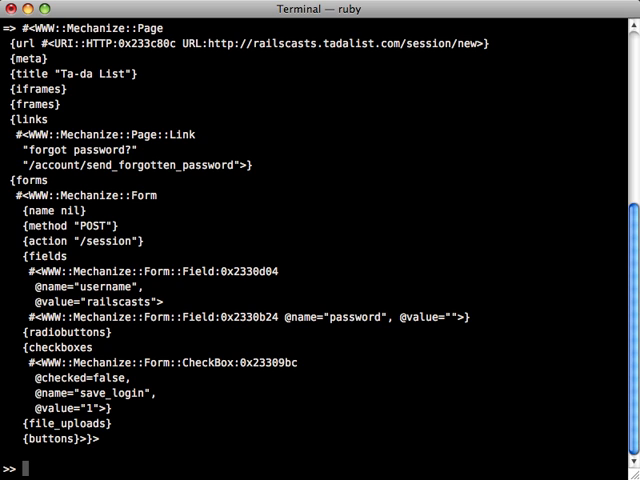
type("agent.page")
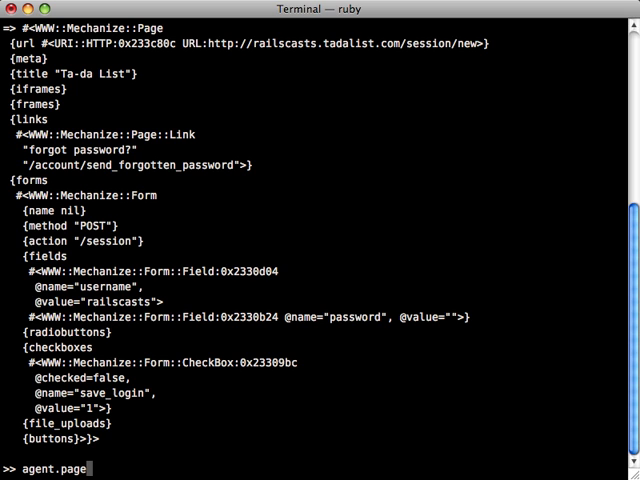
type(".forms")
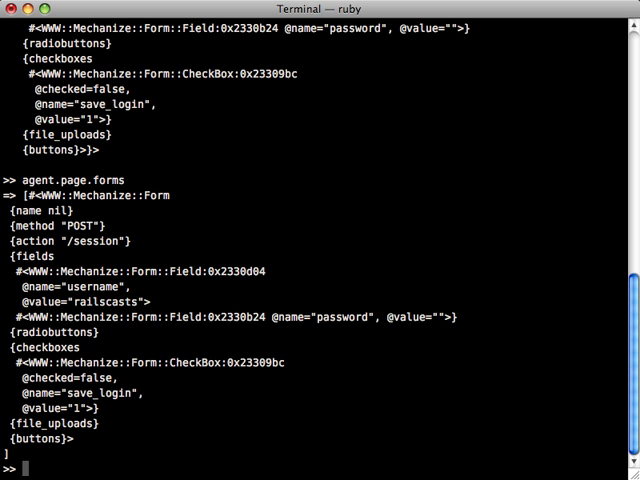
Step: Store agent.page.forms.first as form, fill in the password, and submit it
type("agent.page.forms.fir")
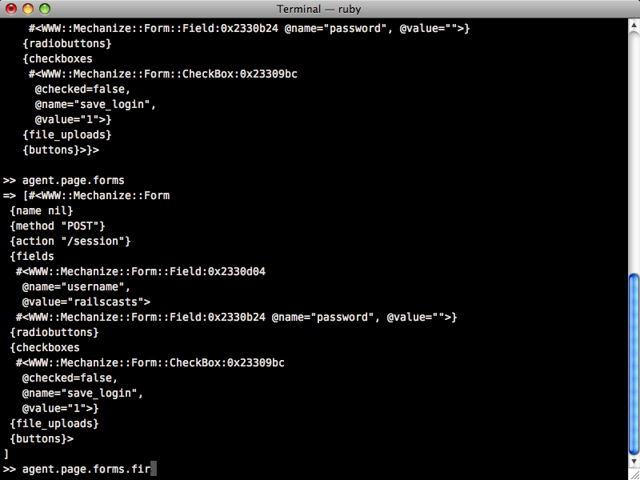
type("st")
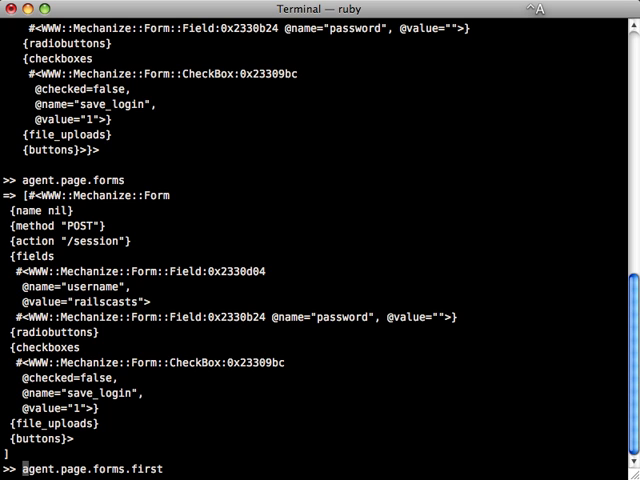
type("form =")
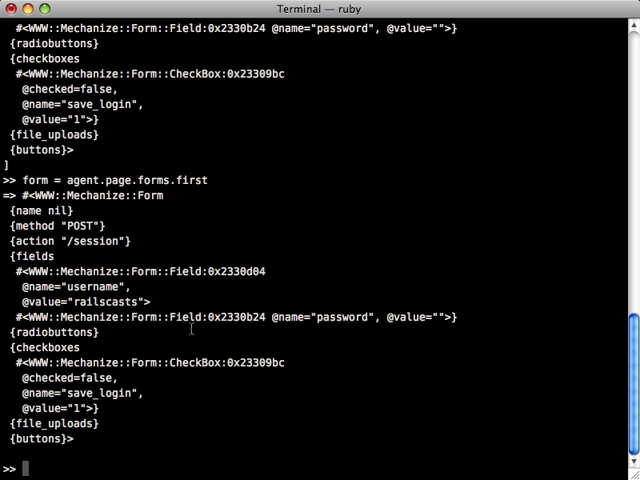
double_click(100, 301)
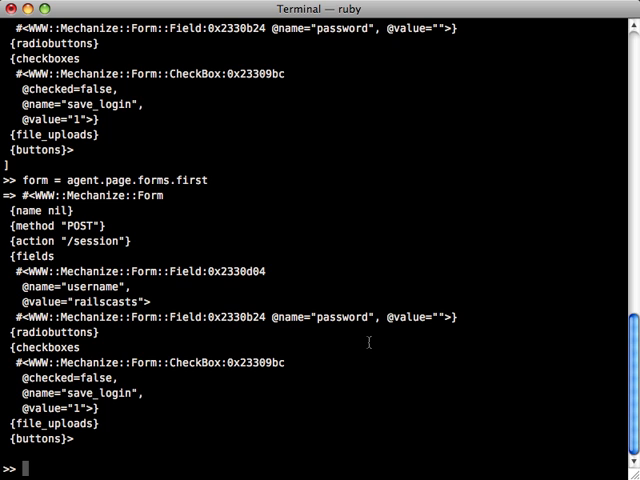
type("form.password = \"secret")
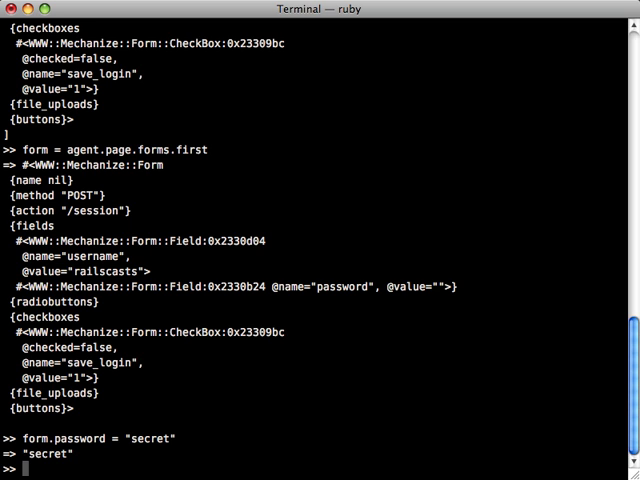
type("form.submit")
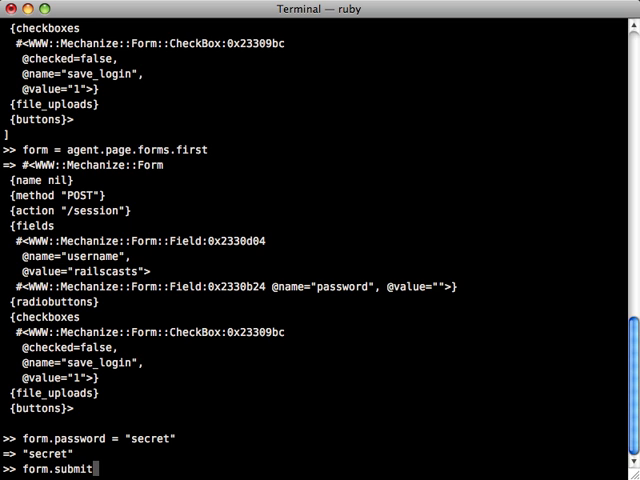
key("Return")
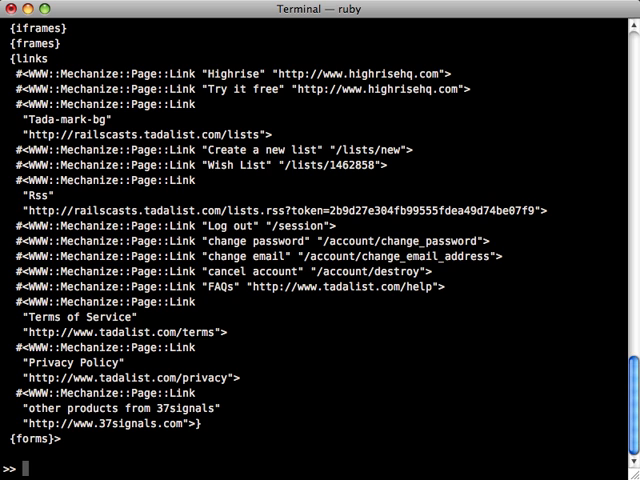
mouse_move(355, 404)
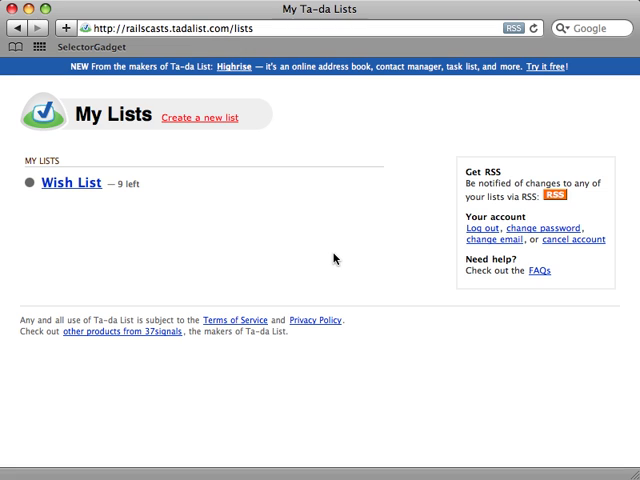
mouse_move(320, 258)
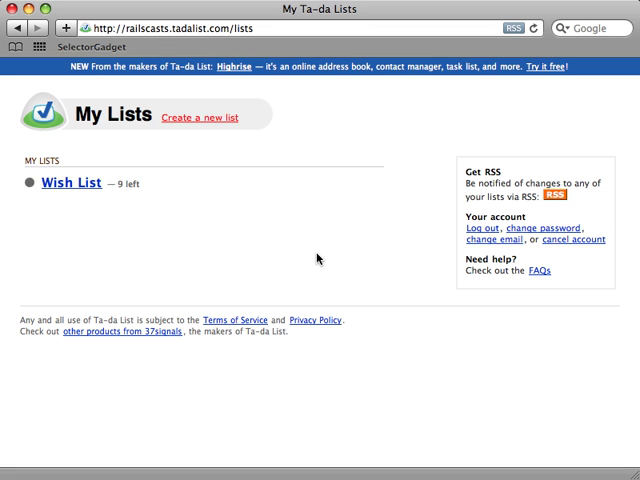
mouse_move(215, 222)
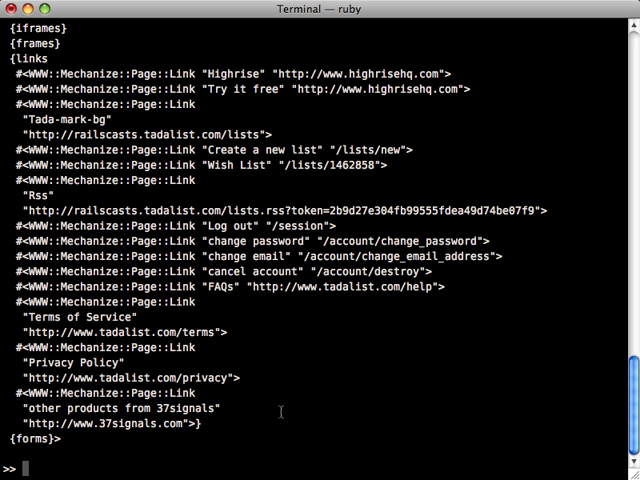
Step: List agent.page.links and get the text of the first link
type("agent.page.links")
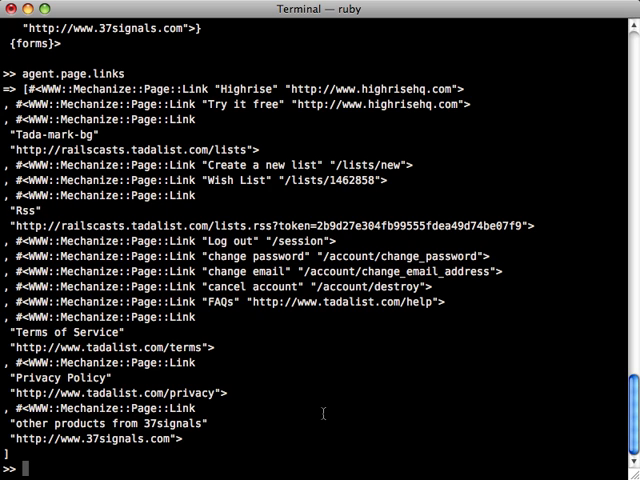
type("agent.page.links")
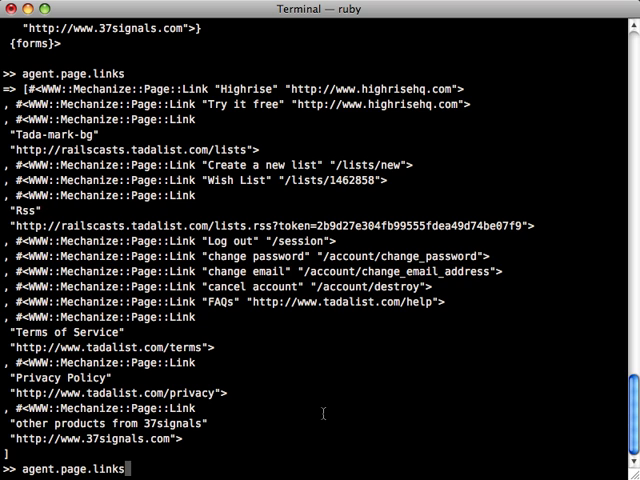
type(".first.text")
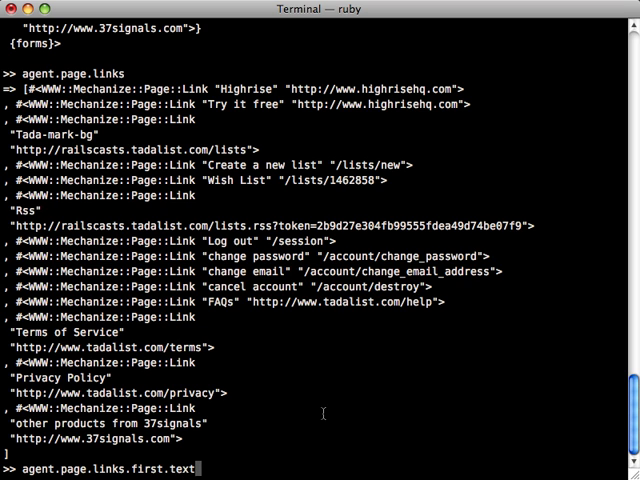
key("Return")
type("agent.page.link_wit")
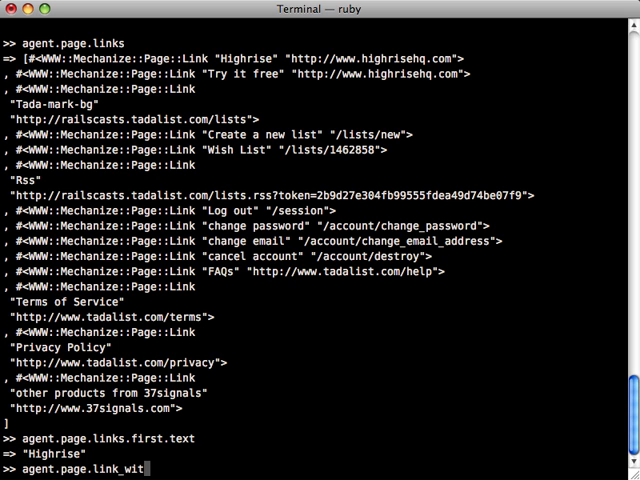
Step: Follow the link via agent.page.link_with(:text => "Wish List").click
type("h")
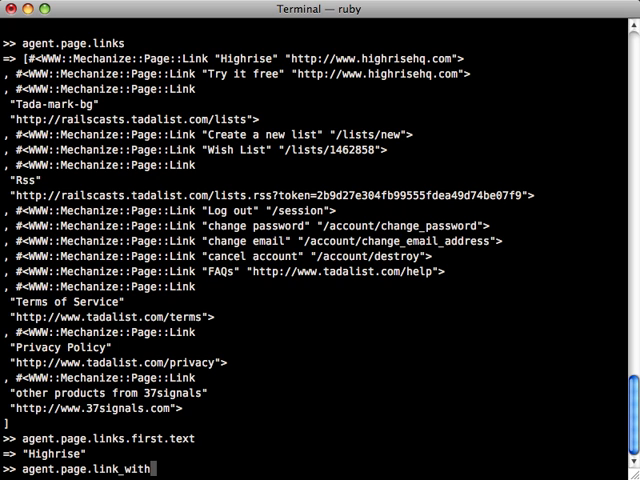
type("(")
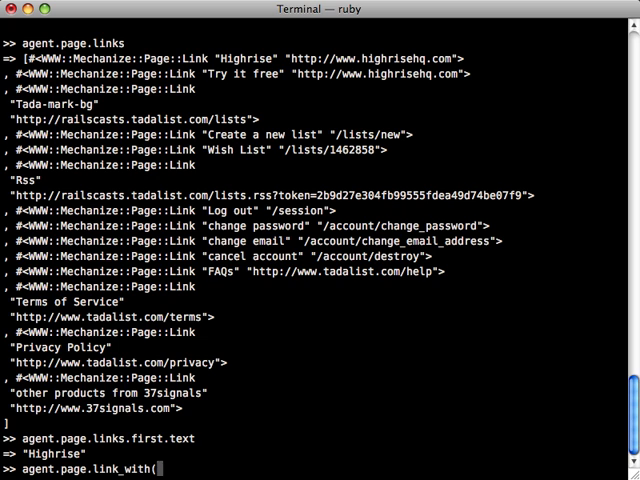
type(":text")
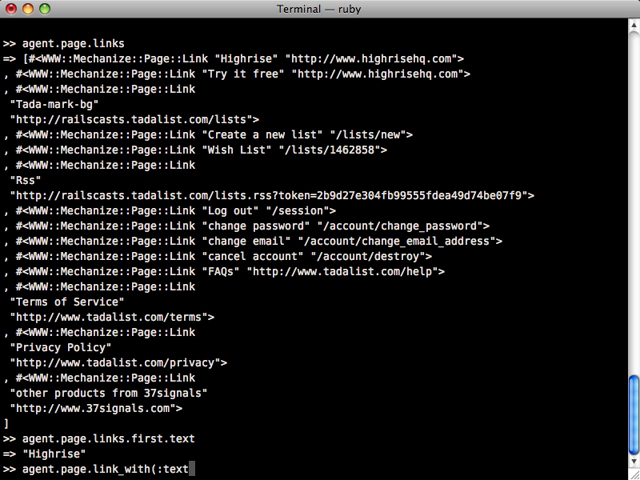
type("=> \"Wish List")
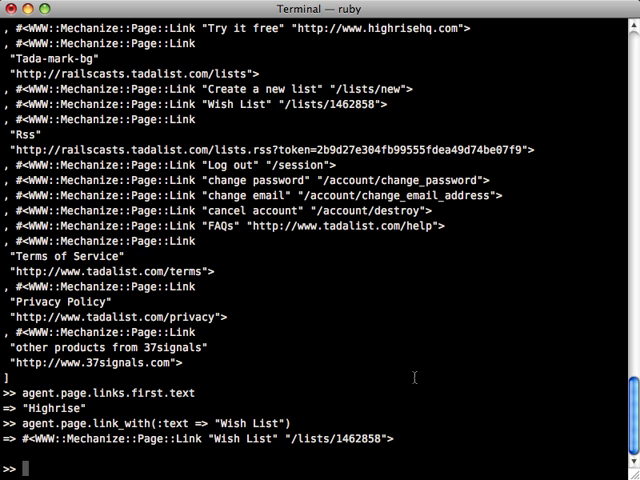
double_click(123, 423)
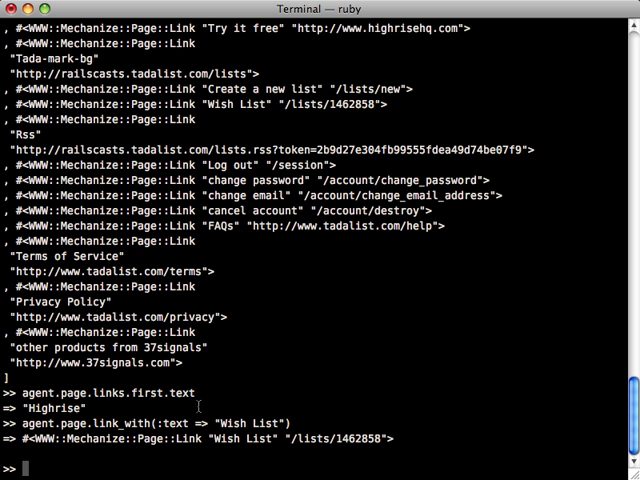
type("agent.page.link_with(:text => \"Wish List\")")
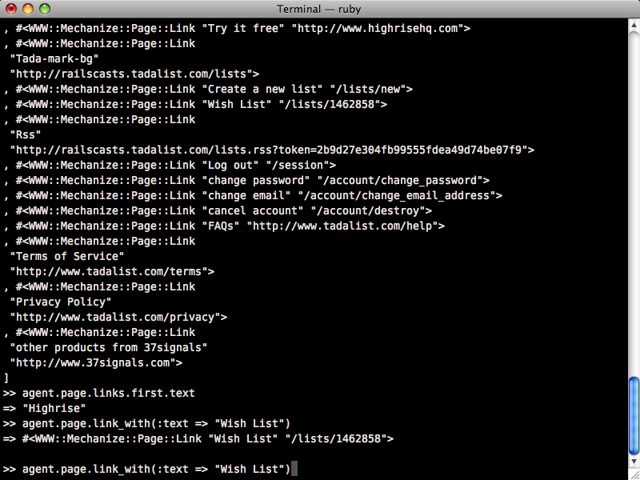
type(".cli")
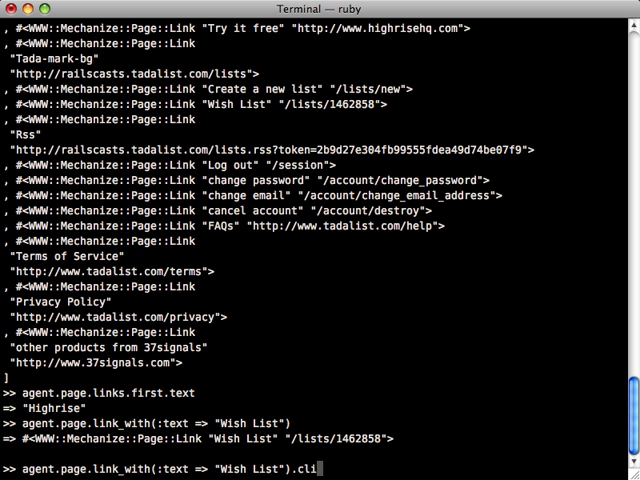
type("ck")
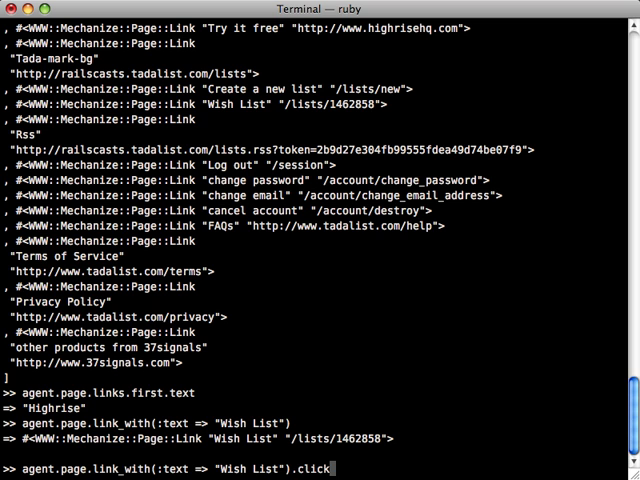
key("Return")
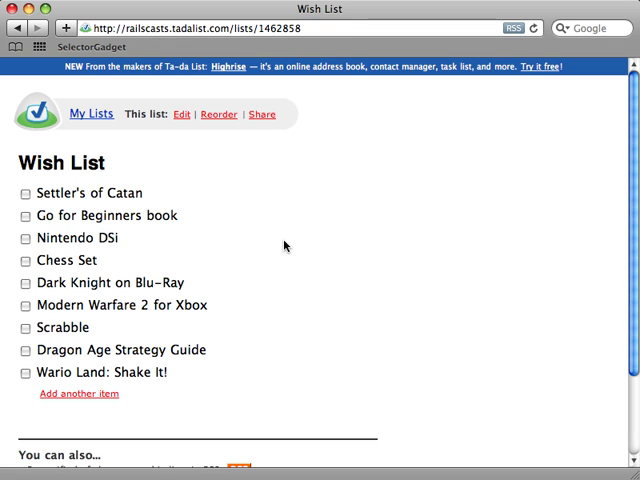
mouse_move(266, 240)
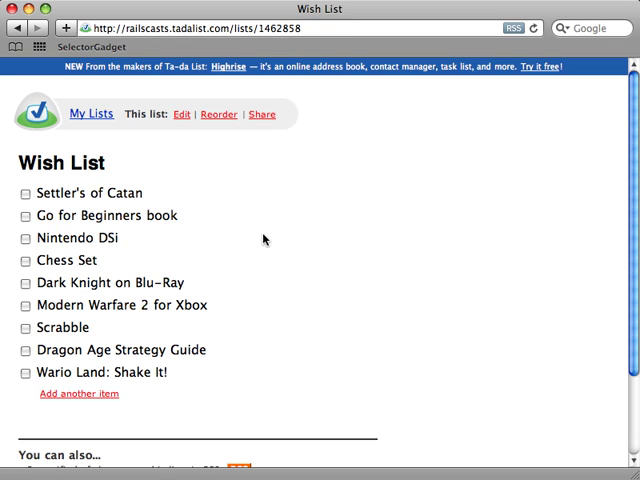
mouse_move(228, 397)
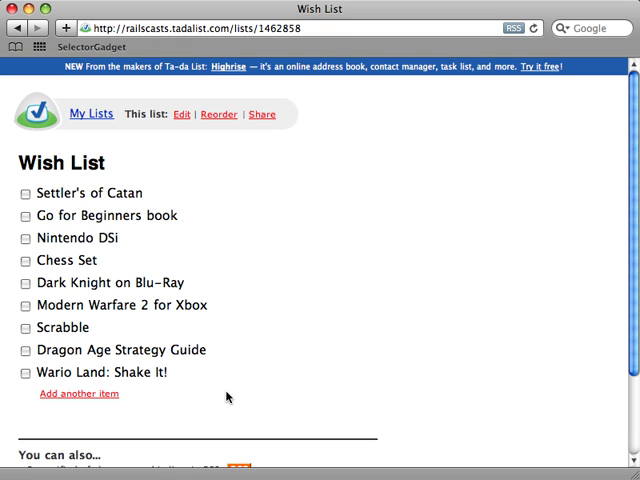
mouse_move(245, 375)
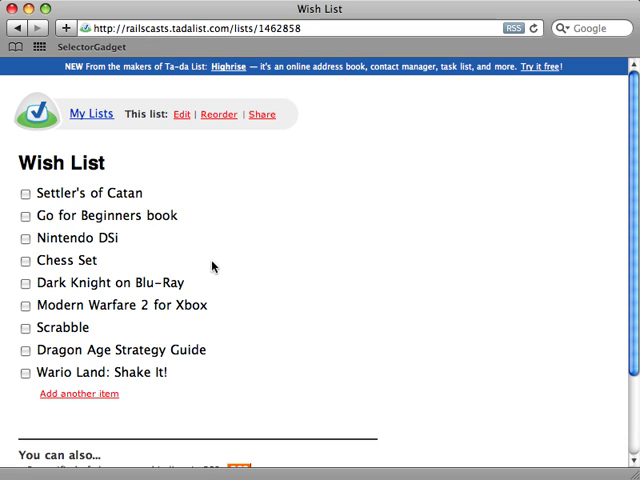
mouse_move(176, 344)
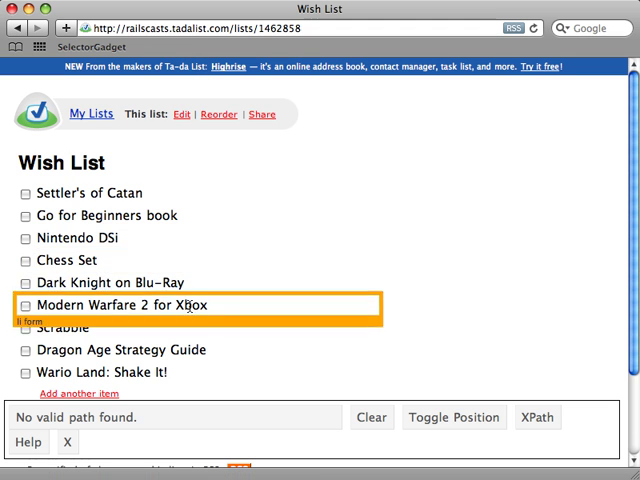
Step: Click a Wish List item with SelectorGadget to reveal its selector
left_click(95, 192)
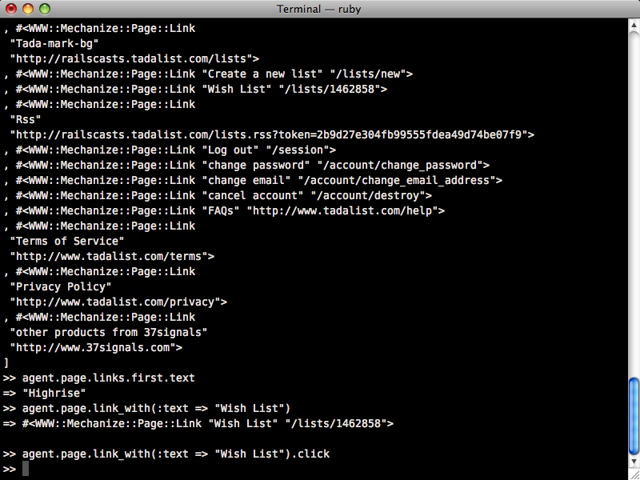
Step: Search the Wish List page for ".edit_item" elements with agent.page.search
type("agent.page.at(")
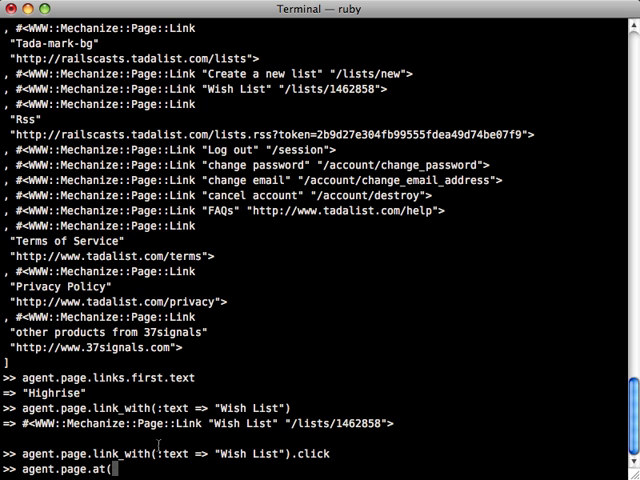
type("\"...\")")
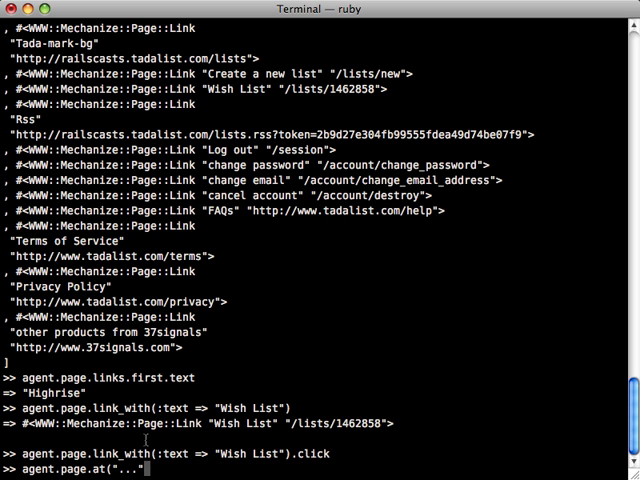
type("sear")
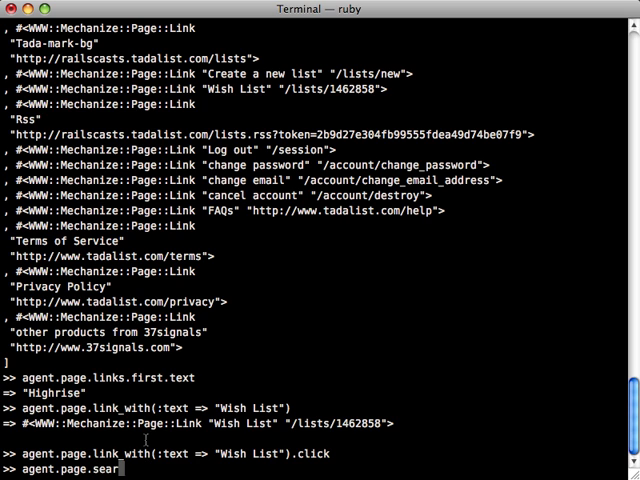
type("ch(\"...\"")
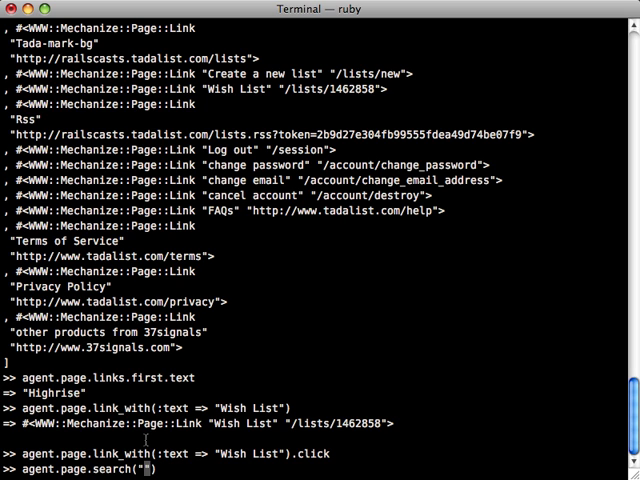
type(".edit")
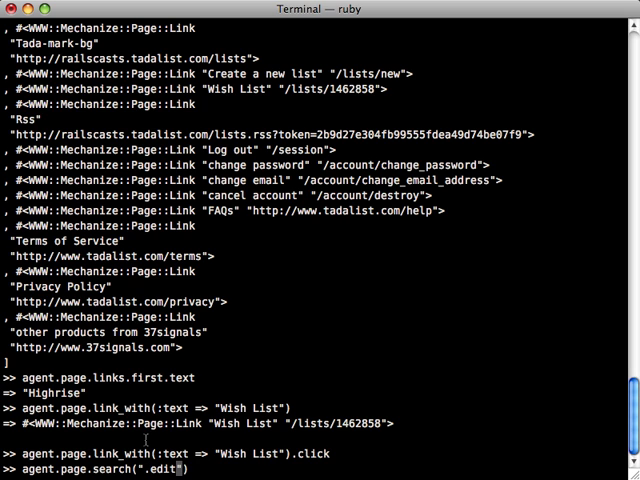
type("_item")
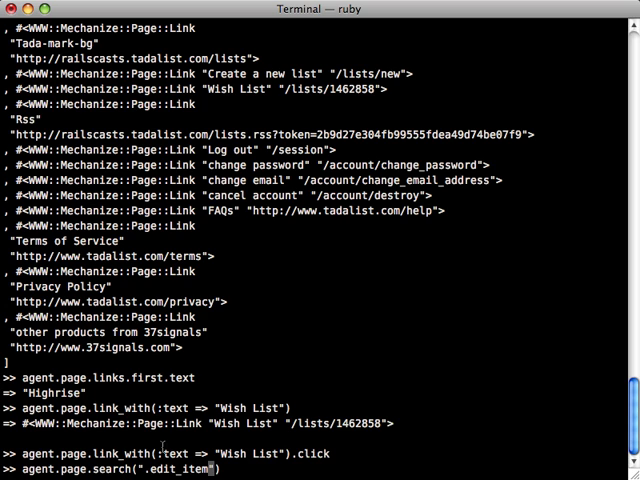
key("Return")
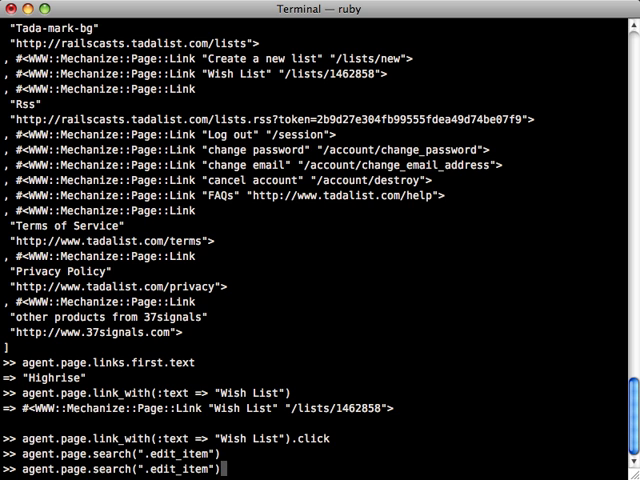
Step: Chain .map(&:text).map(&:strip) to get the clean item names
type(".map(&")
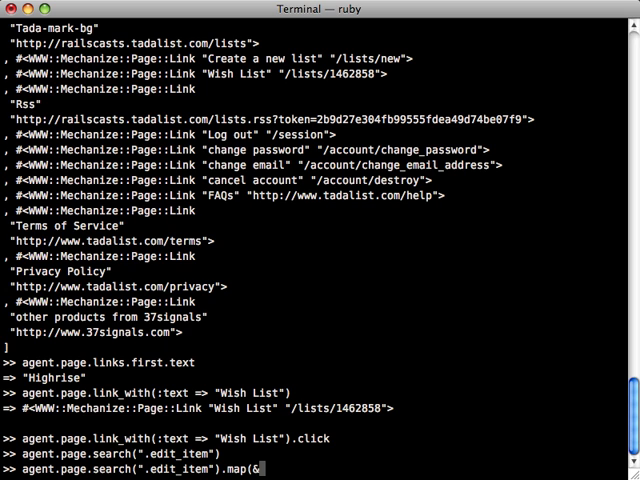
type(":text)")
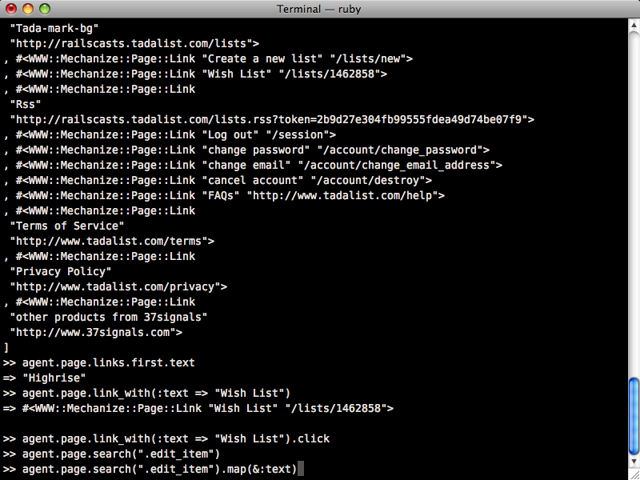
type(".")
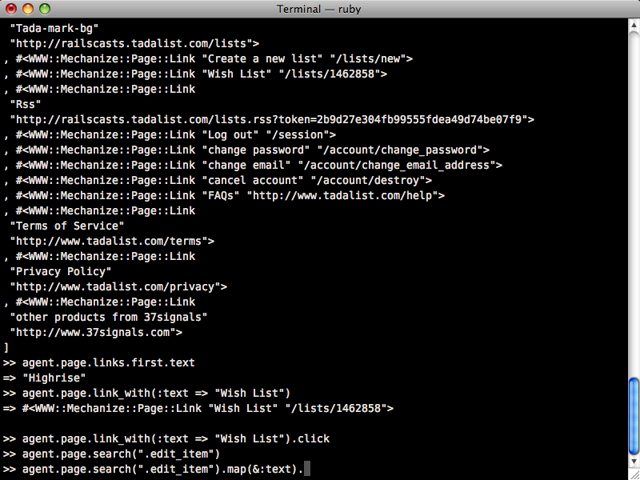
type("st")
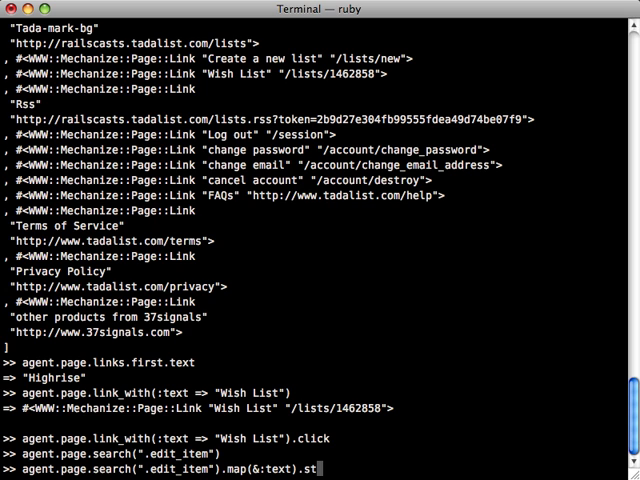
type(".map(&:stri")
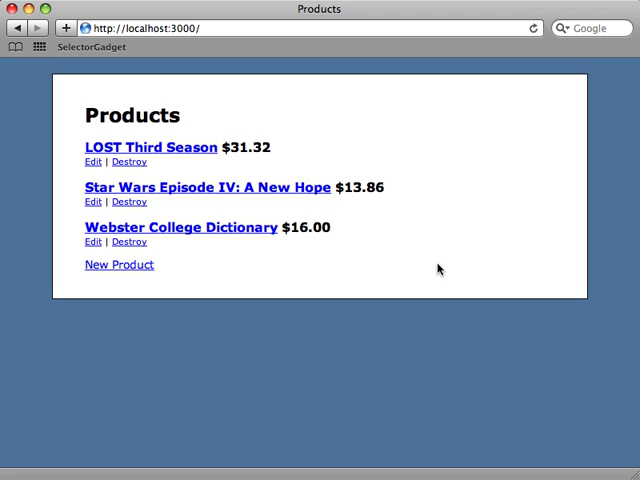
mouse_move(398, 261)
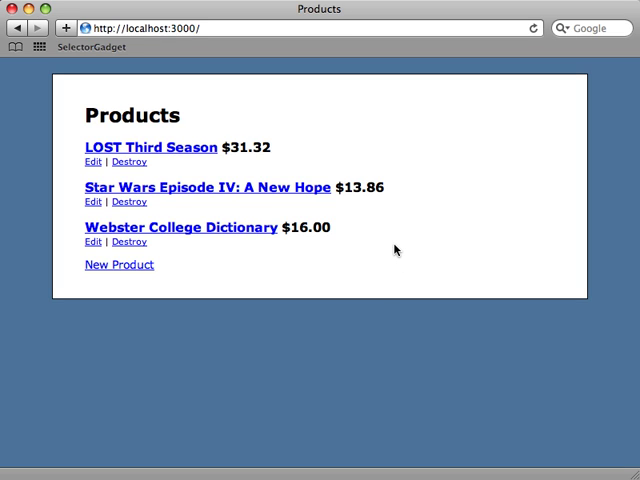
mouse_move(381, 242)
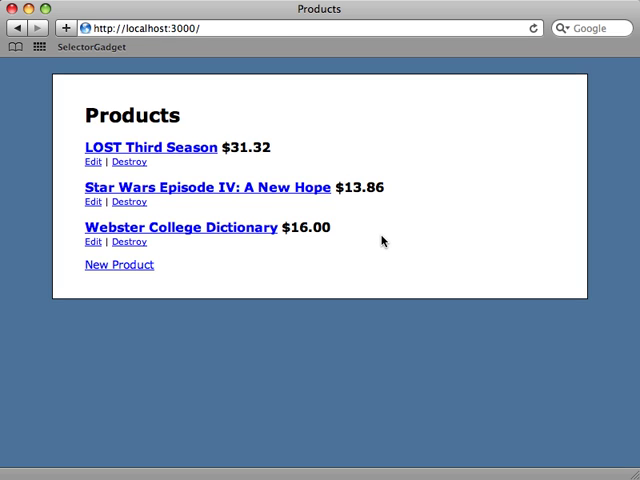
mouse_move(413, 252)
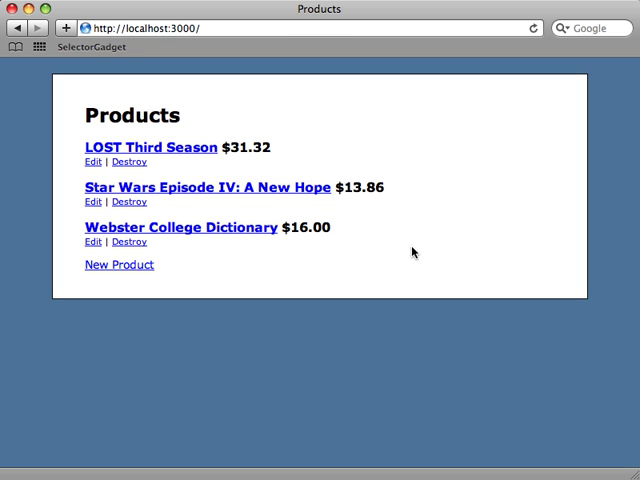
mouse_move(411, 155)
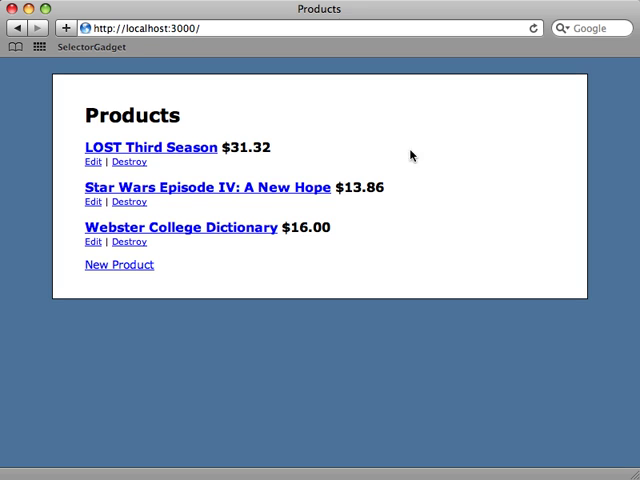
mouse_move(380, 271)
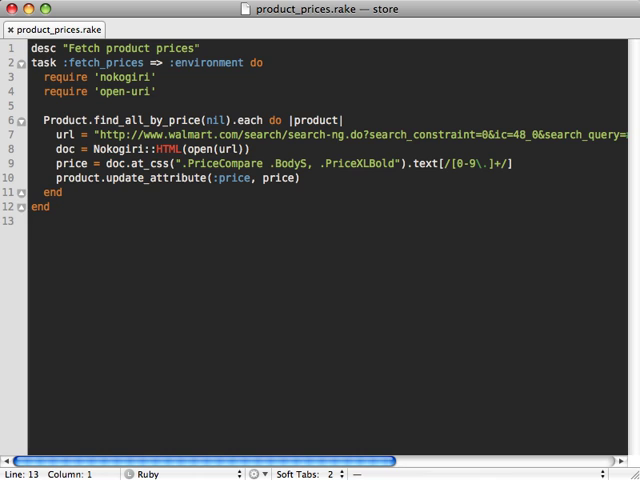
Step: Add desc "Import wish list" and task :import_list => :environment to product_prices.rake
key("Return")
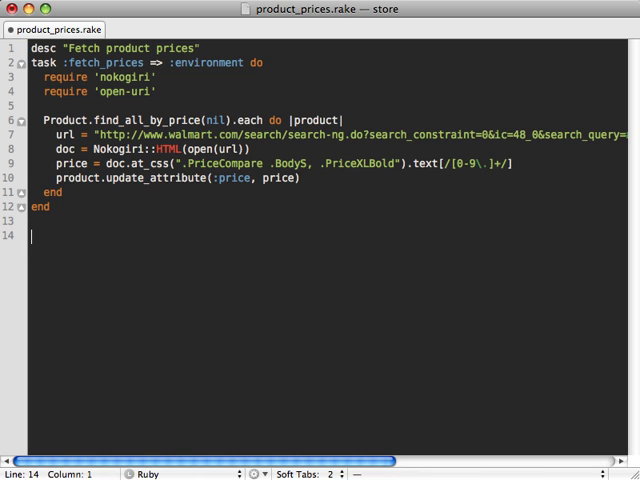
type("desc \"")
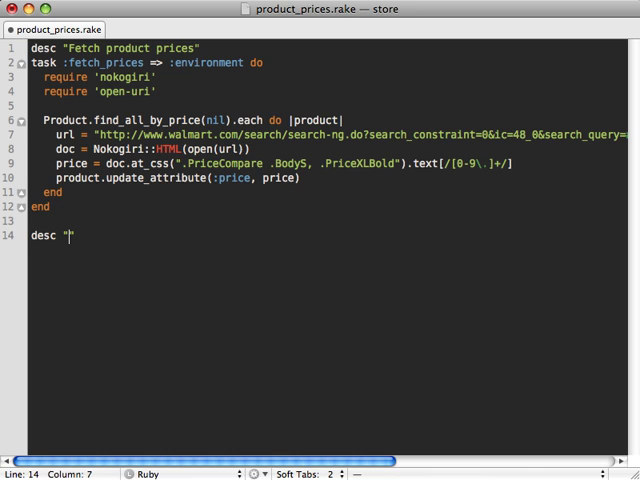
type("Import wish list")
type("task :")
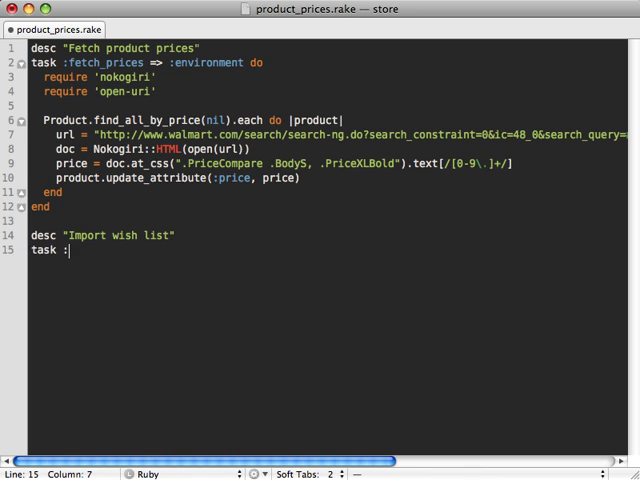
type("import")
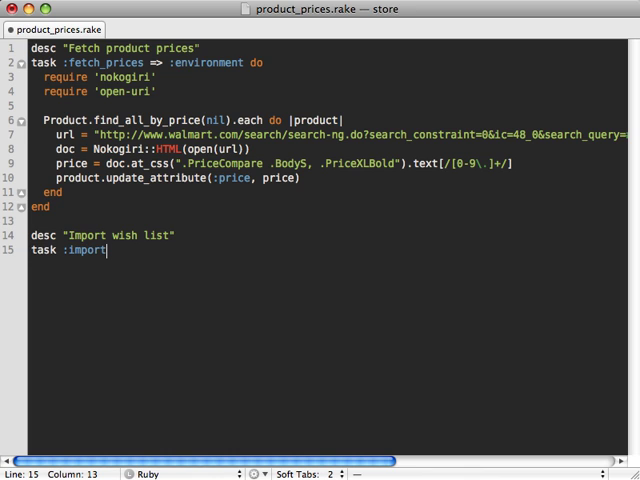
type("_list => :")
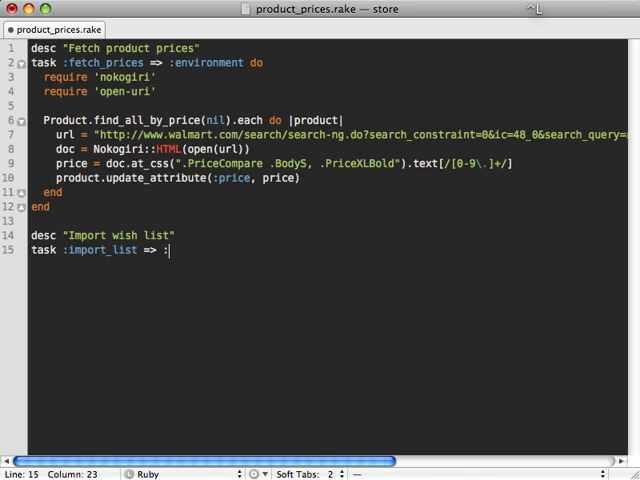
type("environment do")
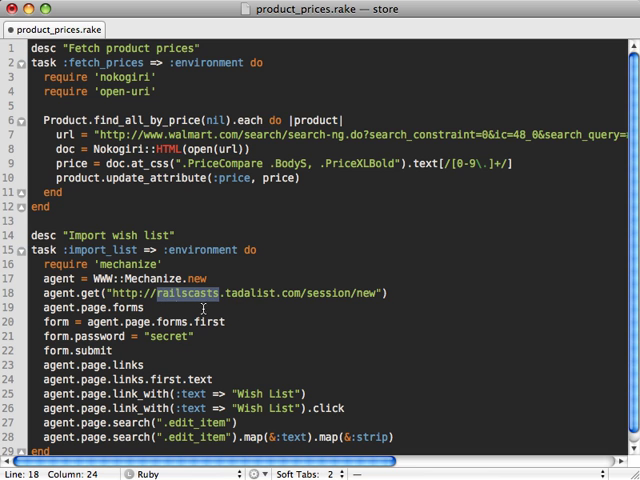
Step: Loop over .edit_item results calling Product.create(:name => item.text.strip), then run rake import_list
scroll("down", 3)
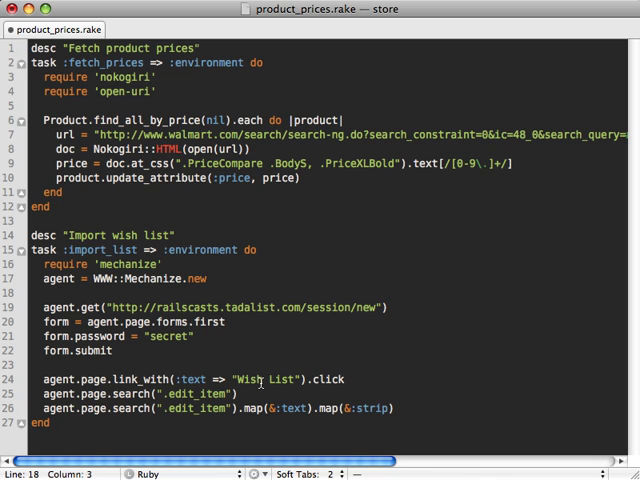
mouse_move(245, 393)
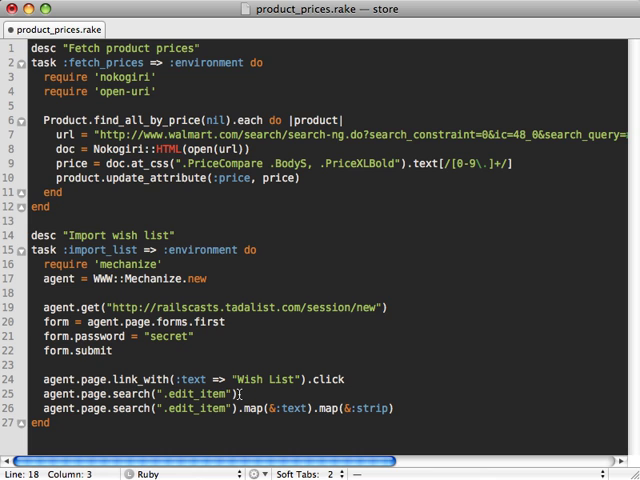
left_click(247, 393)
type(".each")
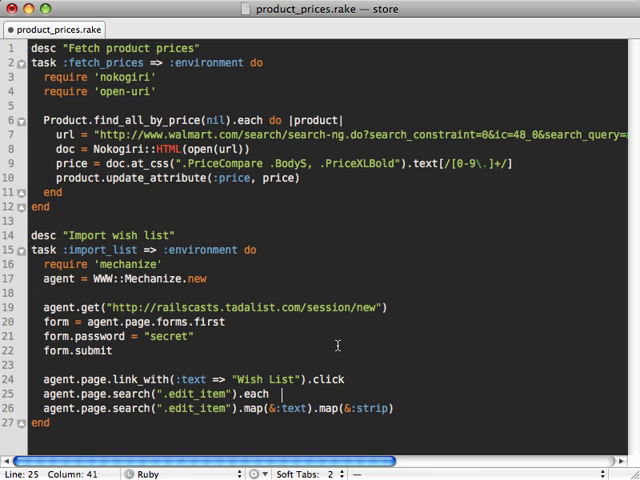
type("do |variable|")
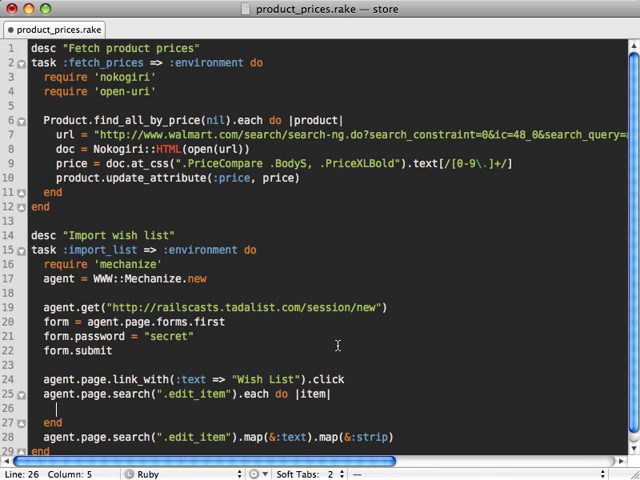
type("Product")
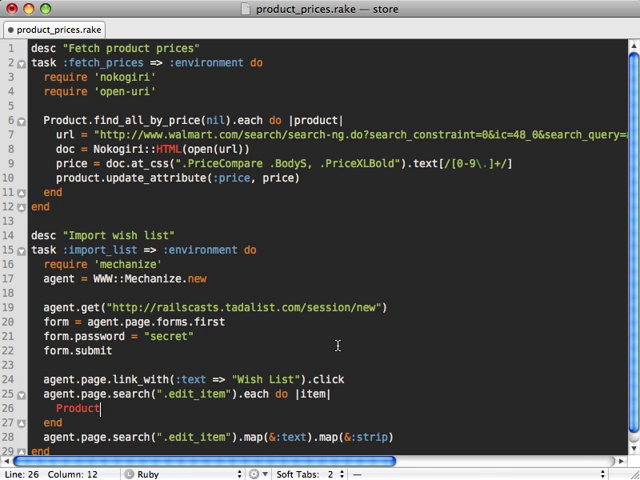
type(".create()")
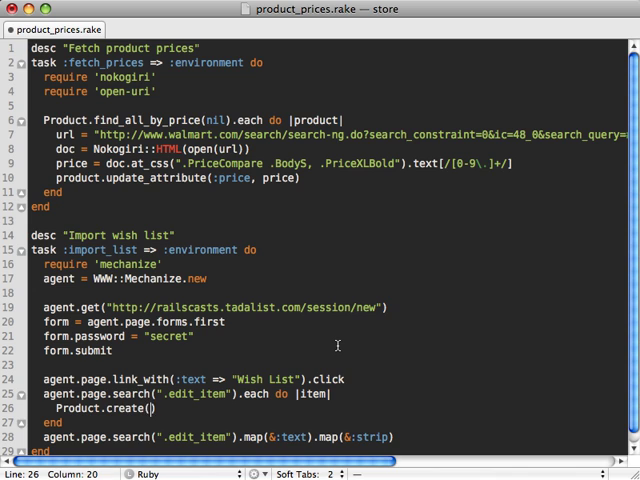
type(":name => \"")
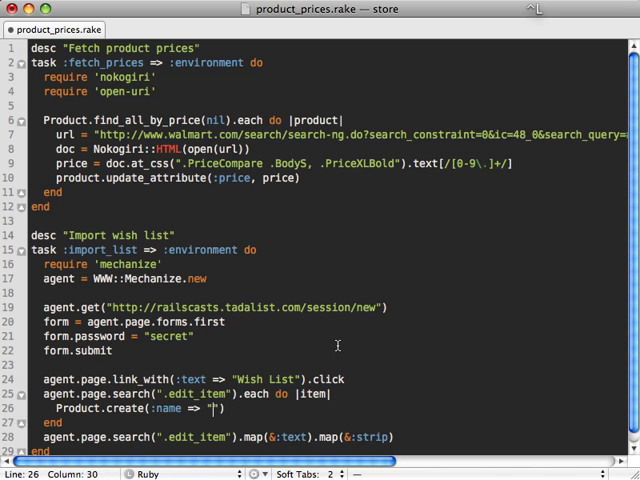
type("item.text")
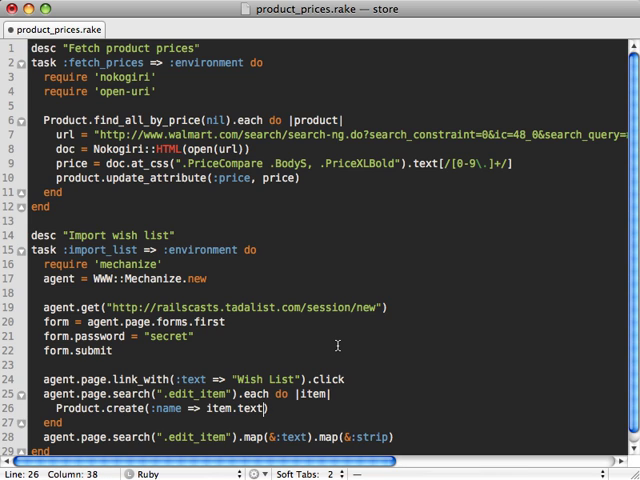
type(".strip")
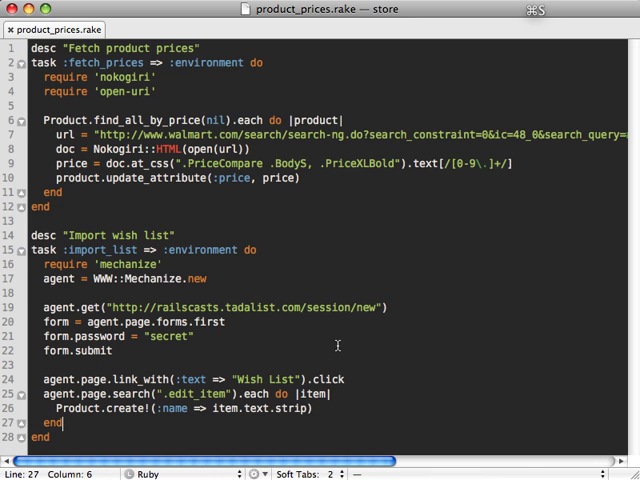
type("rake import_list")
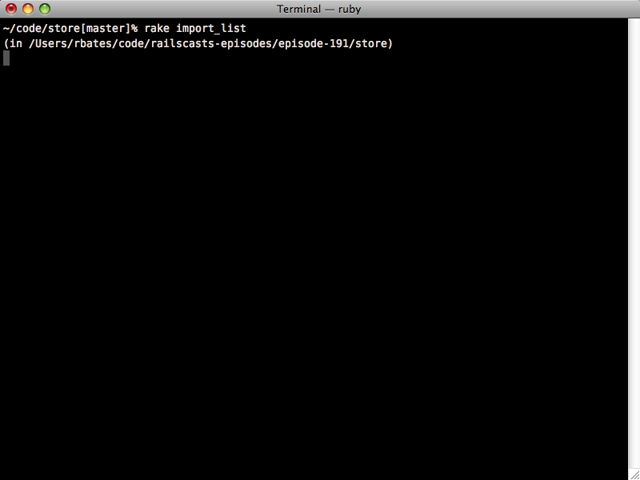
Step: Run rake import_list and scroll the store's Products page to see unpriced wish list items
key("Return")
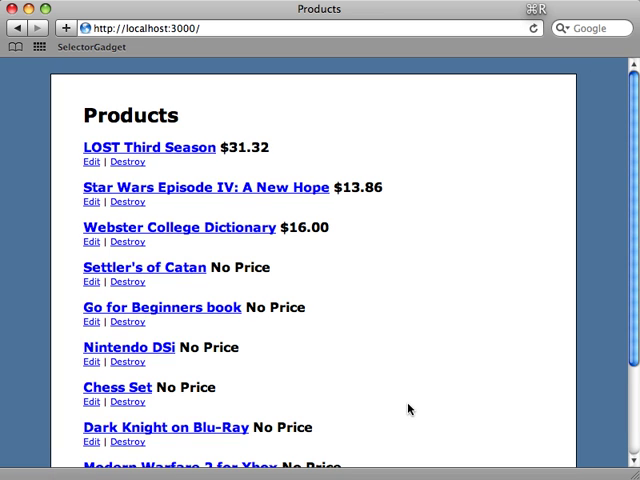
scroll("down", 3)
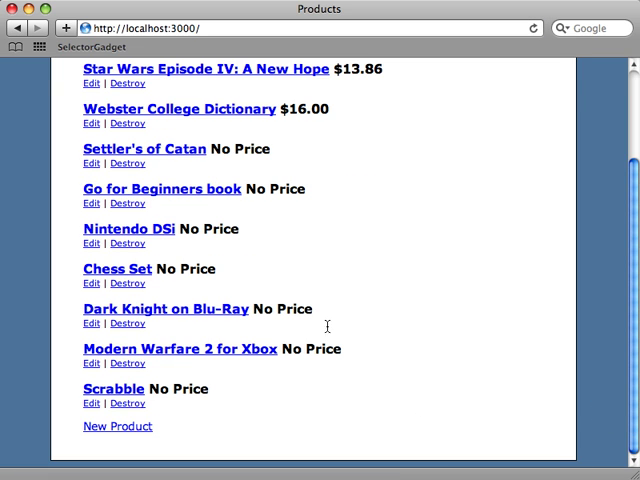
mouse_move(288, 393)
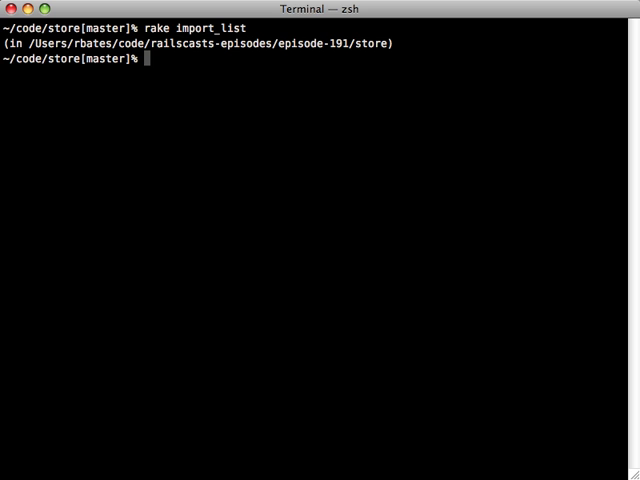
Step: Run rake fetch_prices, then check prices like Settler's of Catan at $33.60
type("rake")
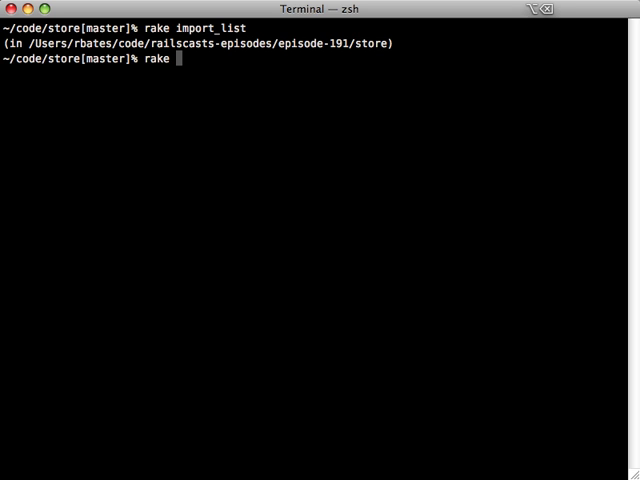
type("fetch_prices")
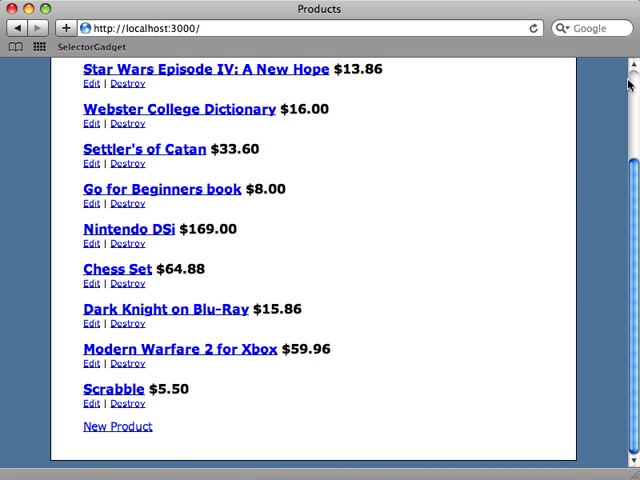
scroll("up", 3)
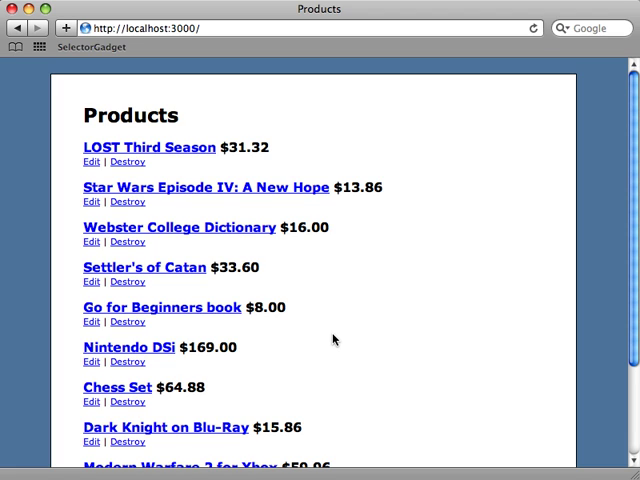
mouse_move(322, 339)
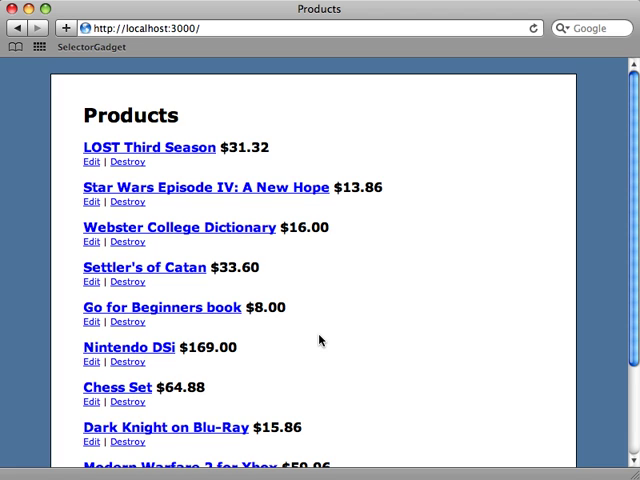